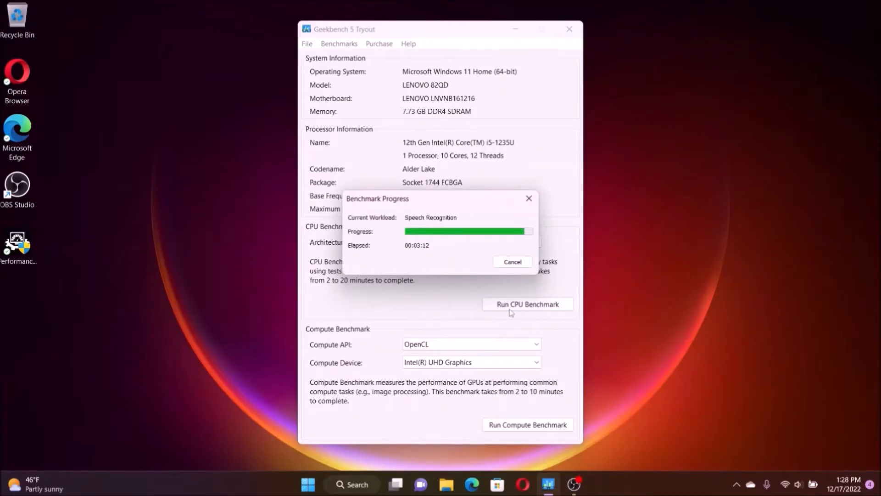
Let the Geekbench CPU benchmark finish and open its 1223/3449 result in Opera
{"action": "left_click", "coordinate": [513, 262]}
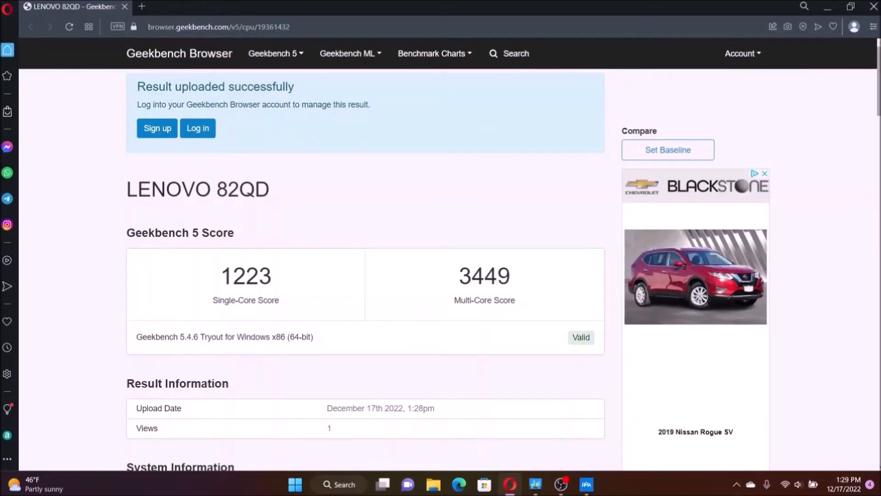
Scroll through System Information and the single-core and multi-core test scores
{"action": "scroll", "scroll_direction": "down", "scroll_amount": 3}
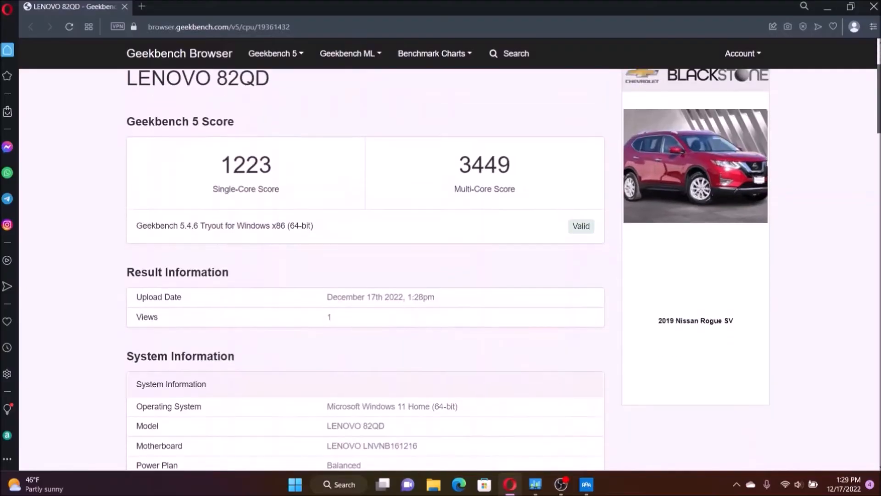
{"action": "scroll", "scroll_direction": "down", "scroll_amount": 3}
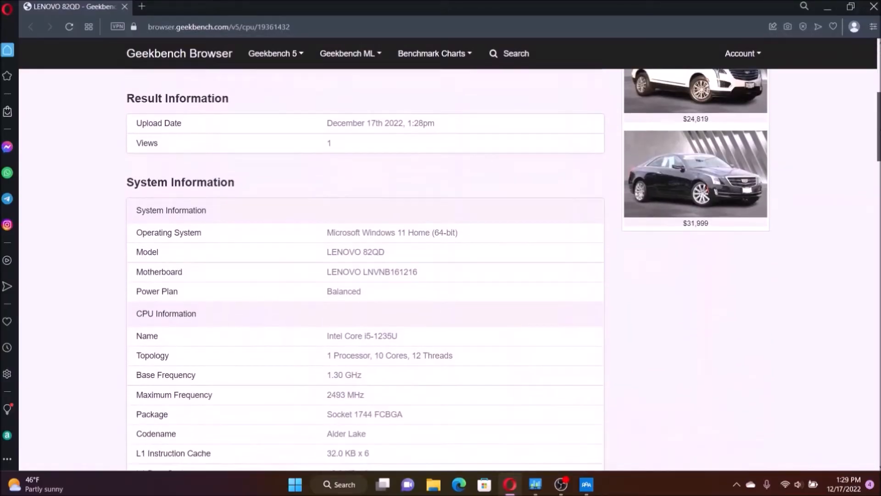
{"action": "scroll", "scroll_direction": "down", "scroll_amount": 3}
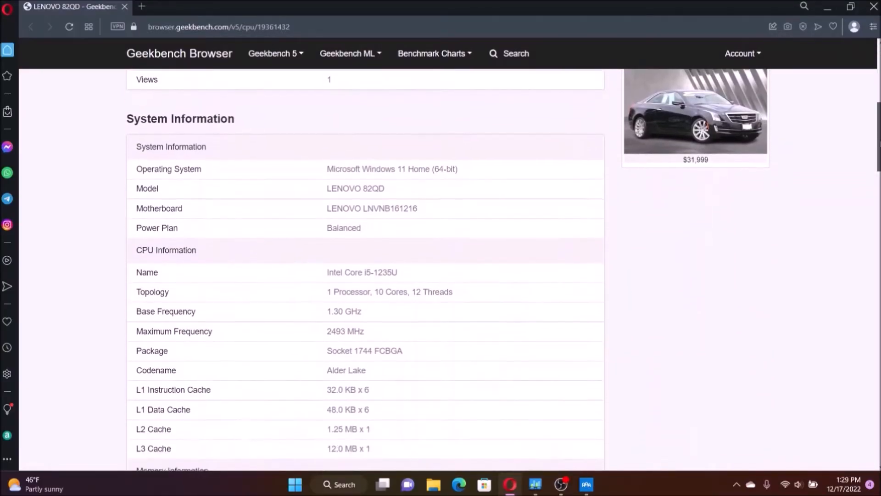
{"action": "scroll", "scroll_direction": "down", "scroll_amount": 3}
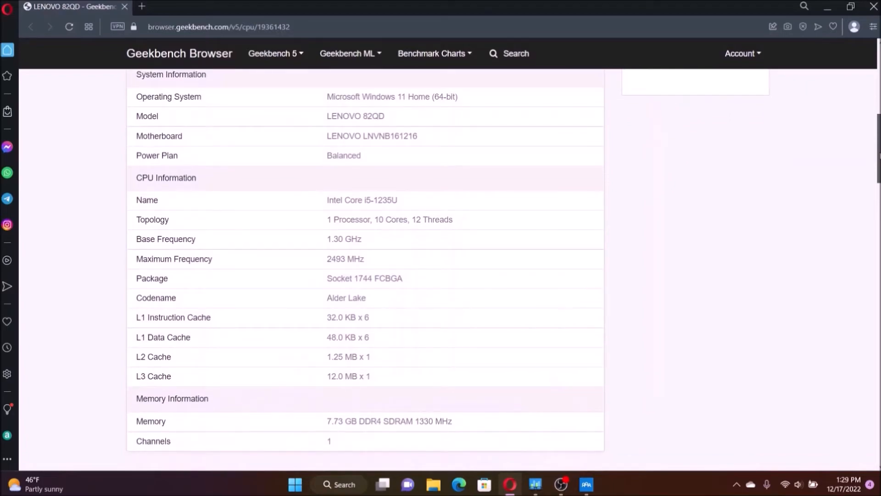
{"action": "scroll", "scroll_direction": "down", "scroll_amount": 3}
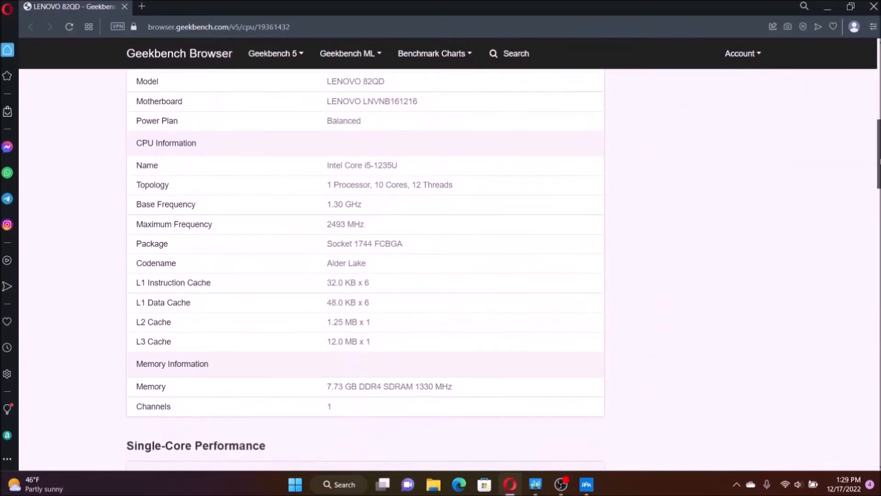
{"action": "scroll", "scroll_direction": "down", "scroll_amount": 3}
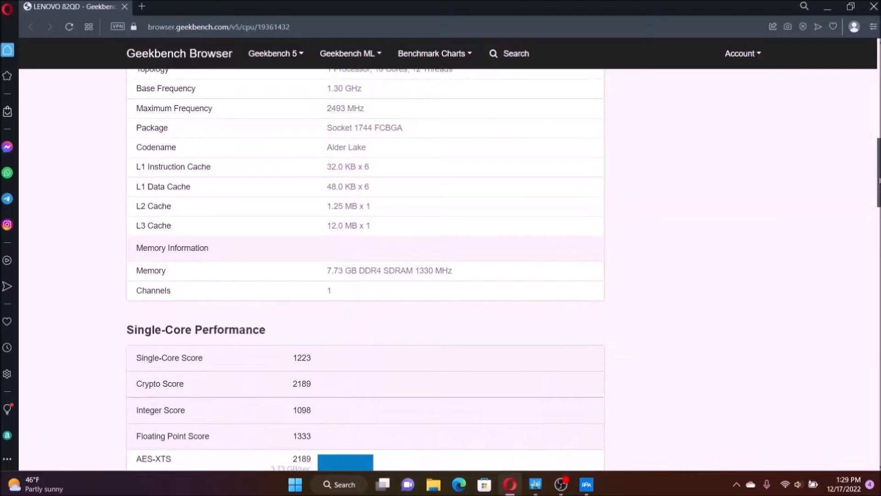
{"action": "scroll", "scroll_direction": "down", "scroll_amount": 3}
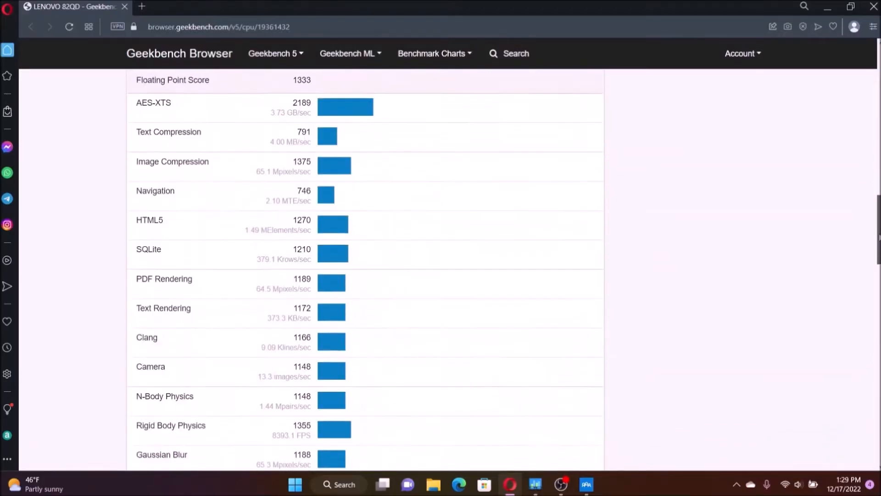
{"action": "scroll", "scroll_direction": "down", "scroll_amount": 3}
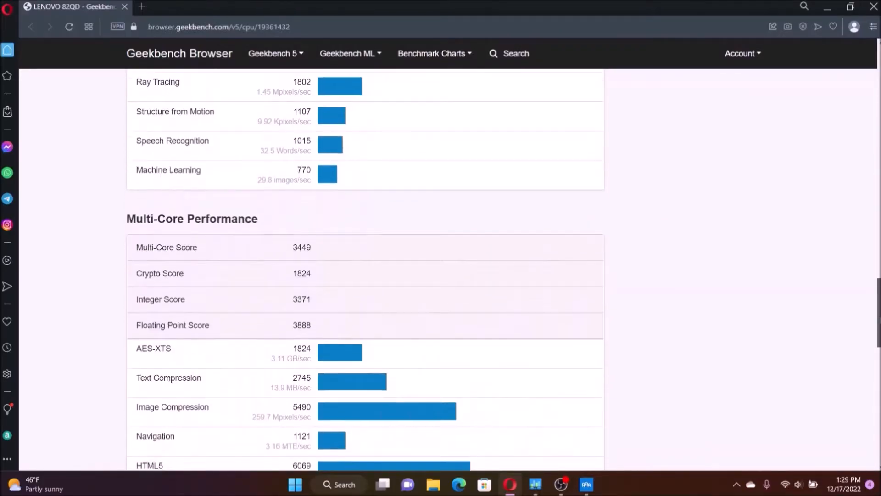
{"action": "scroll", "scroll_direction": "down", "scroll_amount": 3}
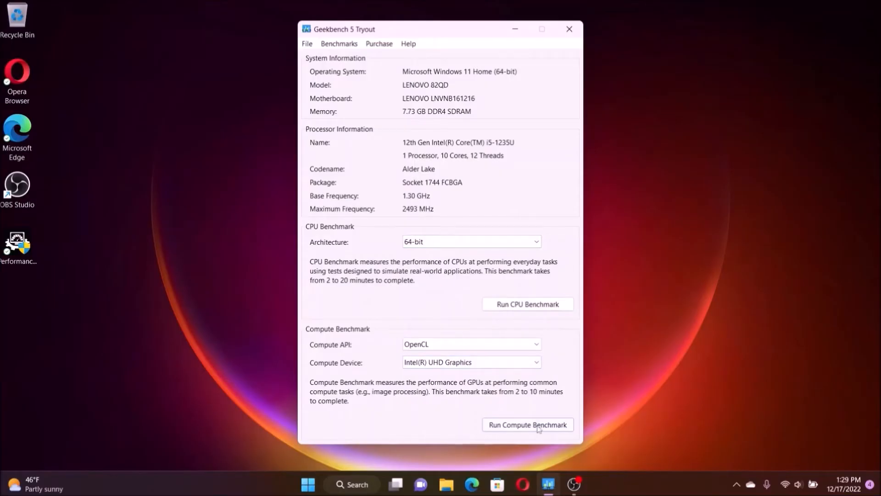
Run the OpenCL compute benchmark on Intel UHD Graphics, scoring 7313
{"action": "left_click", "coordinate": [528, 425]}
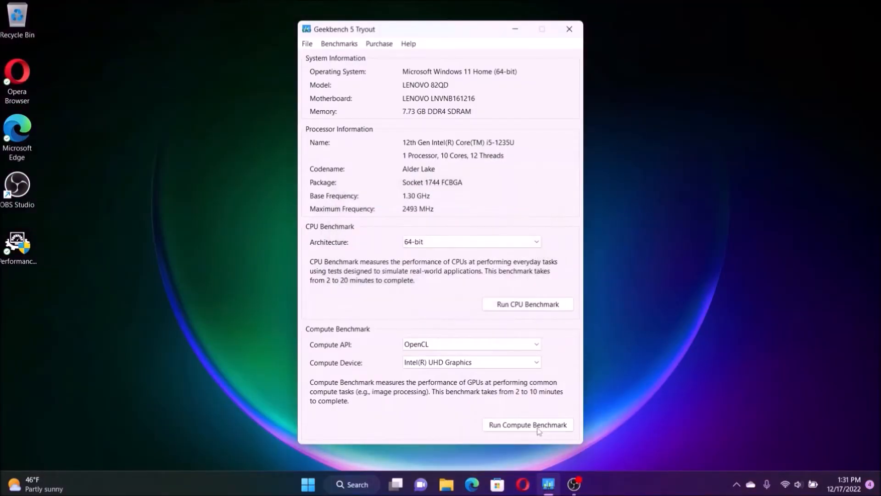
{"action": "left_click", "coordinate": [528, 425]}
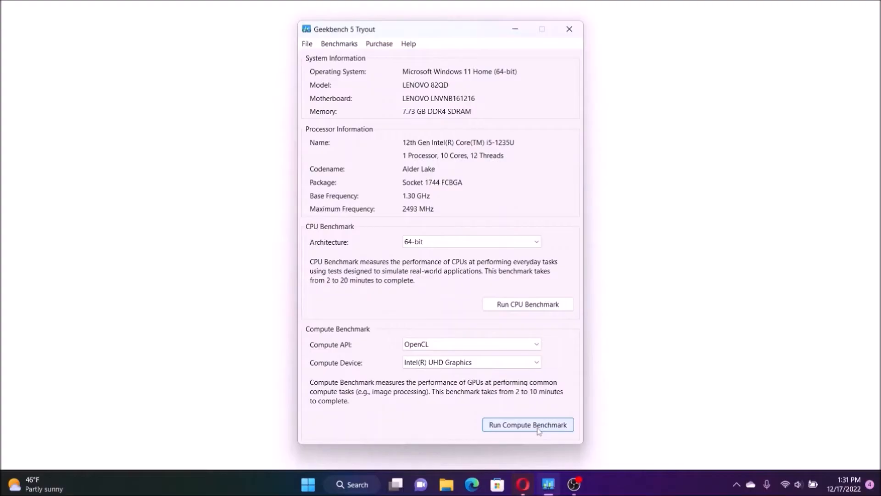
{"action": "left_click", "coordinate": [527, 424]}
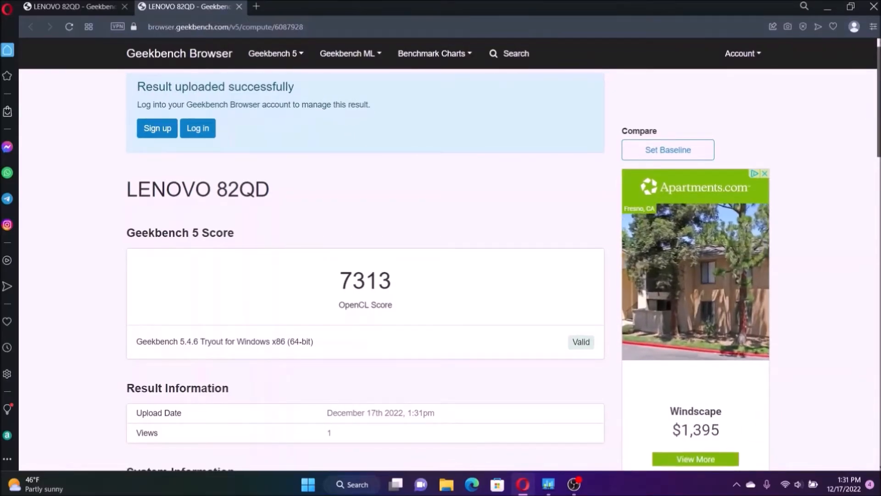
Scroll the 7313 compute result page to review OpenCL Performance
{"action": "scroll", "scroll_direction": "down", "scroll_amount": 3}
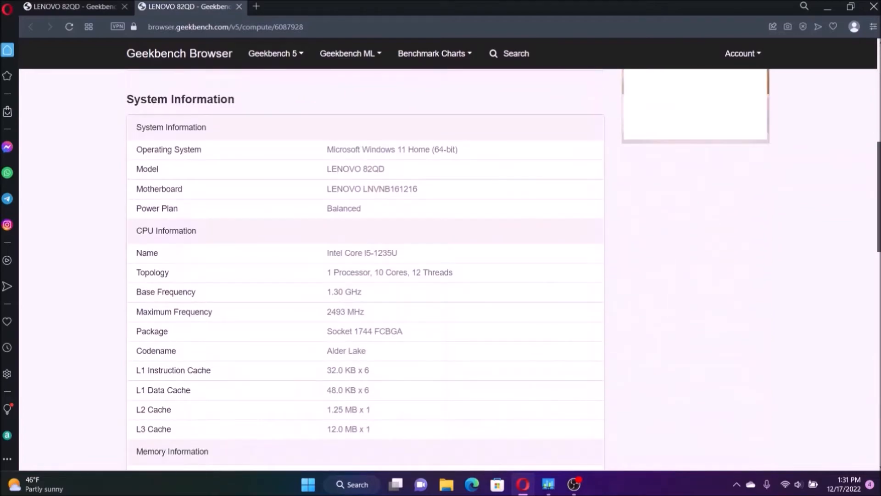
{"action": "scroll", "scroll_direction": "down", "scroll_amount": 3}
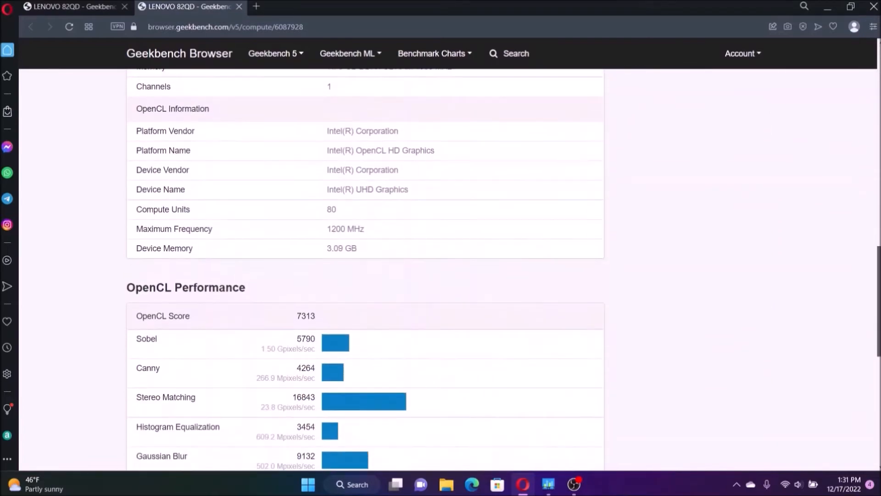
{"action": "scroll", "scroll_direction": "up", "scroll_amount": 3}
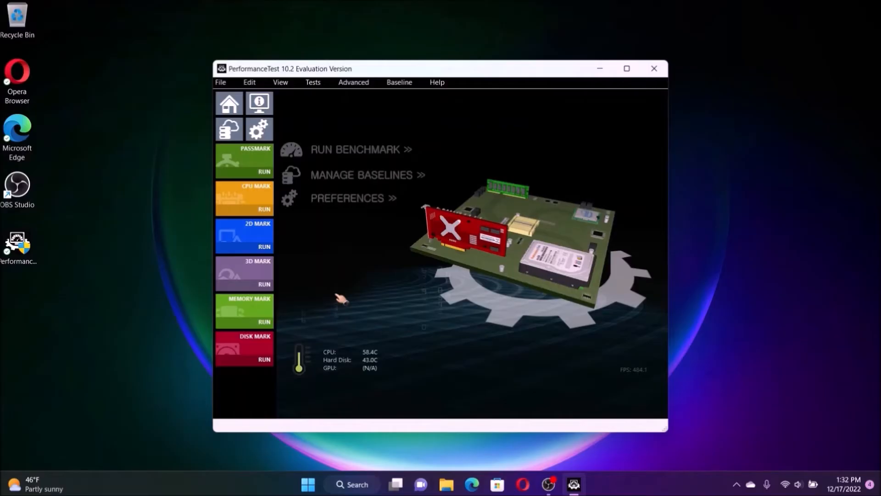
Run all PassMark benchmark tests and close the 1728.7 PassMark Rating summary
{"action": "left_click", "coordinate": [251, 163]}
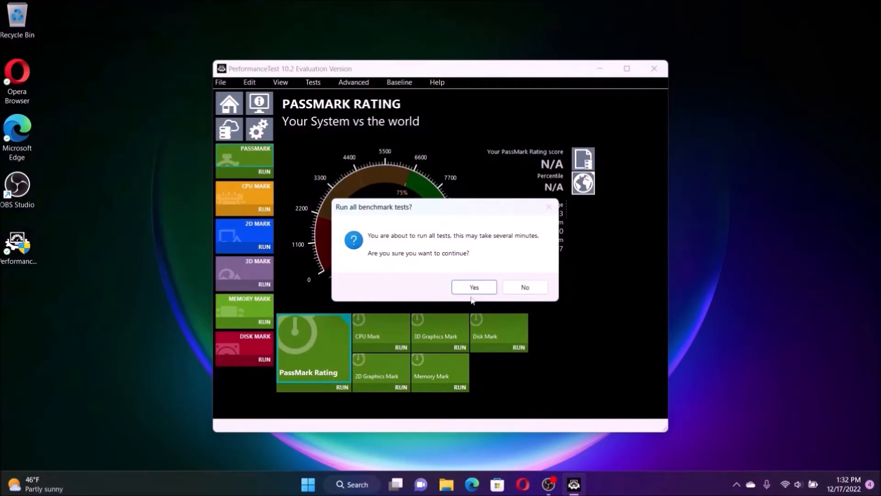
{"action": "left_click", "coordinate": [474, 287]}
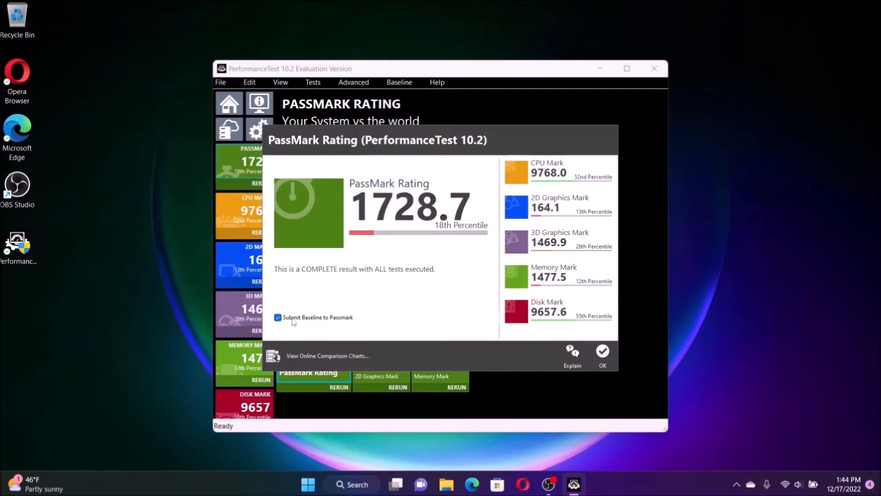
{"action": "left_click", "coordinate": [277, 318]}
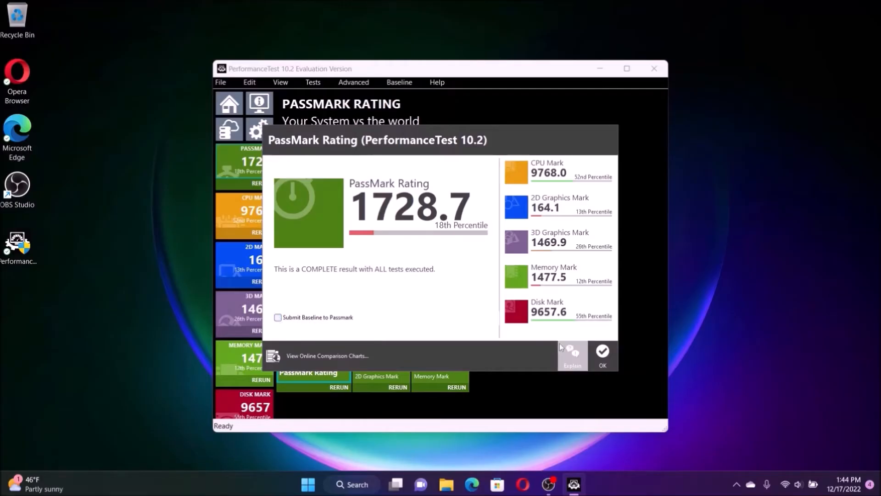
{"action": "left_click", "coordinate": [603, 352]}
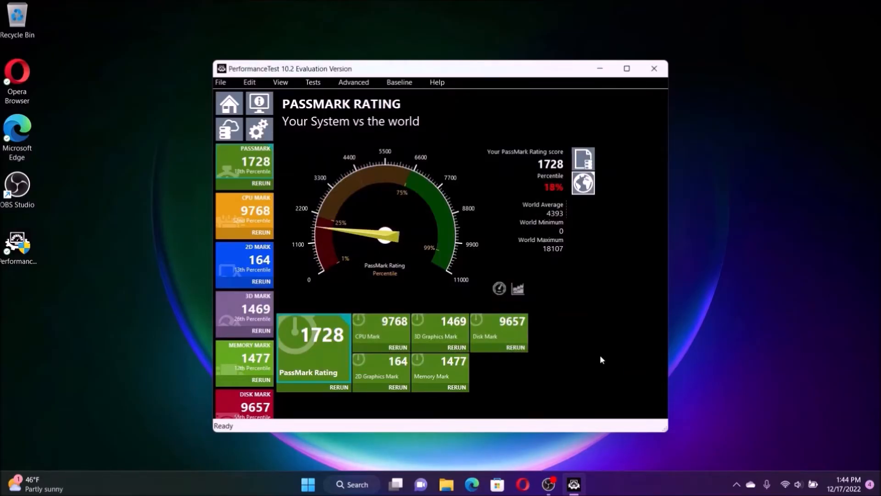
{"action": "left_click", "coordinate": [528, 304]}
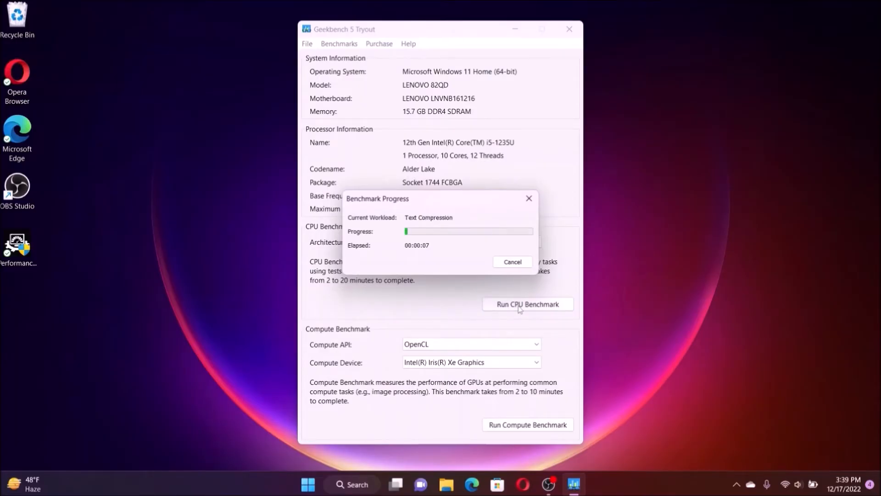
Run the Geekbench CPU benchmark, scoring 1356 single-core and 3962 multi-core
{"action": "left_click", "coordinate": [512, 261]}
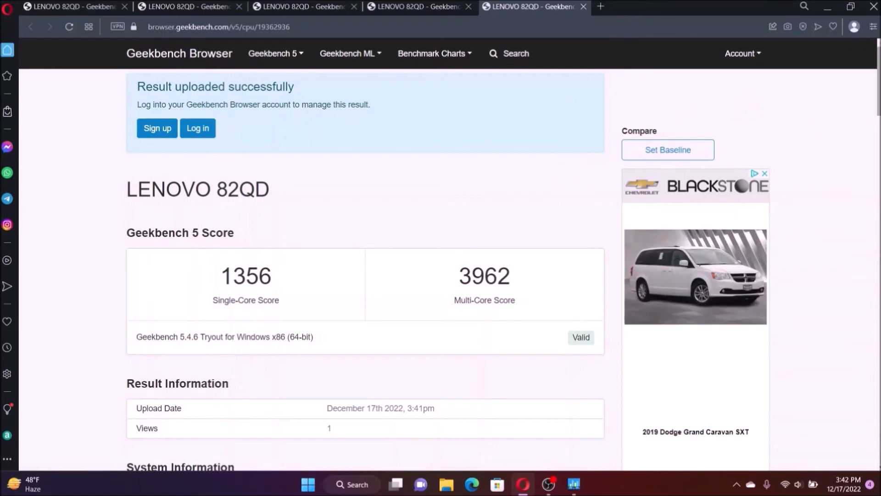
Scroll past System Information to Memory Information and the single-core breakdown (crypto 3237)
{"action": "scroll", "scroll_direction": "down", "scroll_amount": 3}
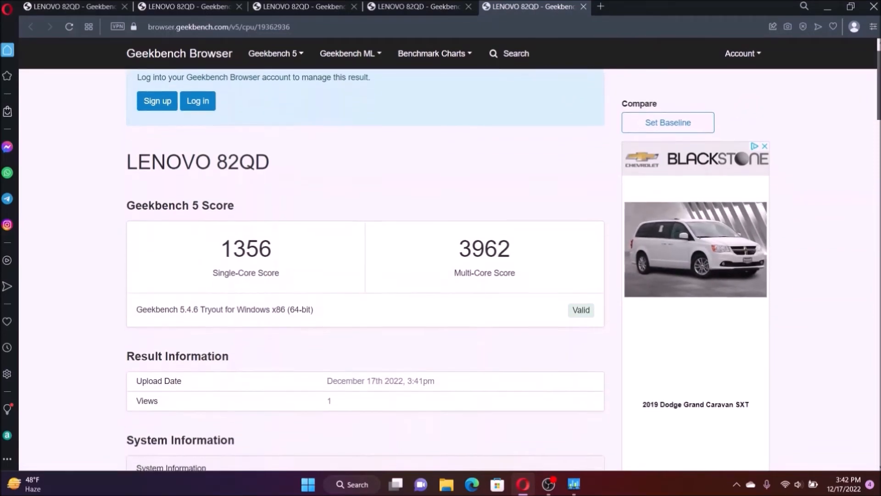
{"action": "scroll", "scroll_direction": "down", "scroll_amount": 3}
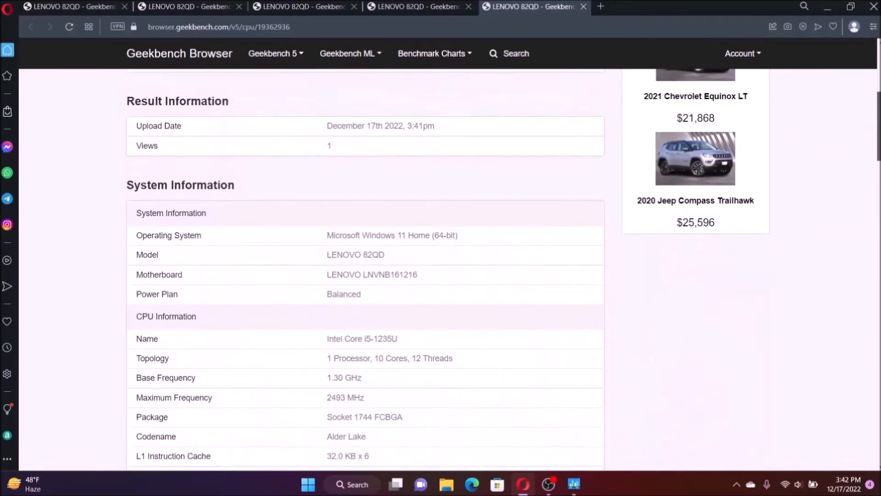
{"action": "scroll", "scroll_direction": "down", "scroll_amount": 3}
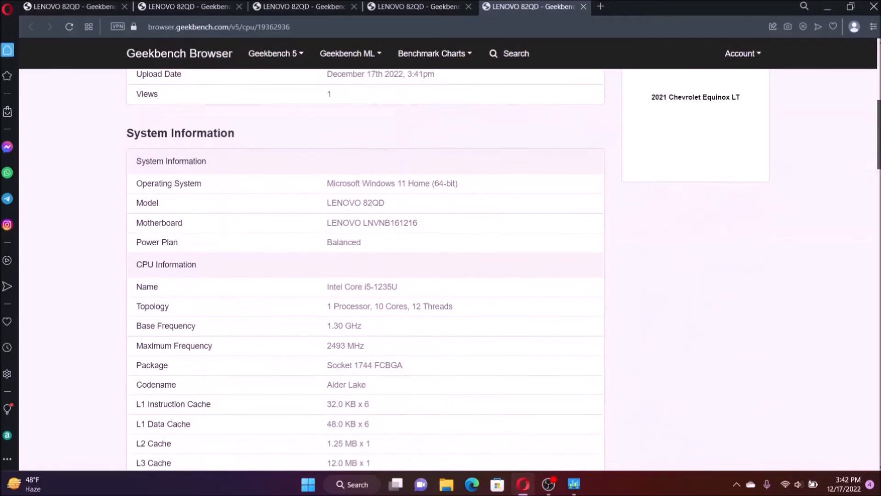
{"action": "scroll", "scroll_direction": "down", "scroll_amount": 3}
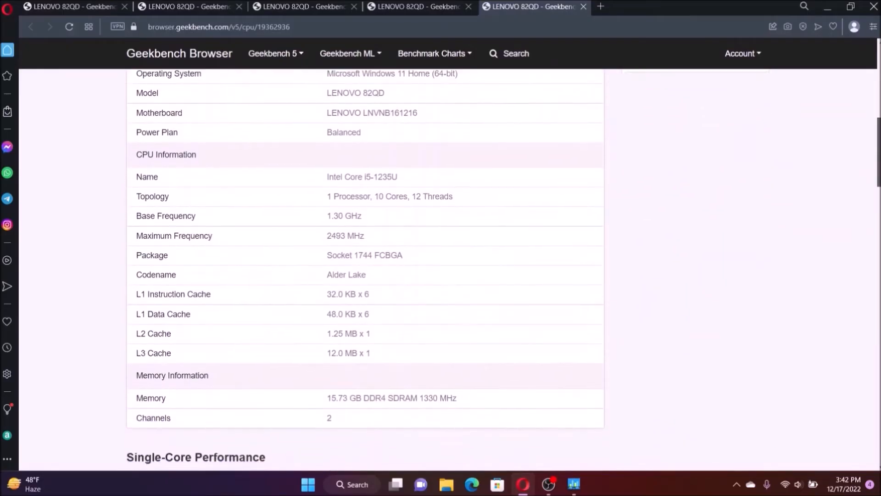
{"action": "scroll", "scroll_direction": "down", "scroll_amount": 3}
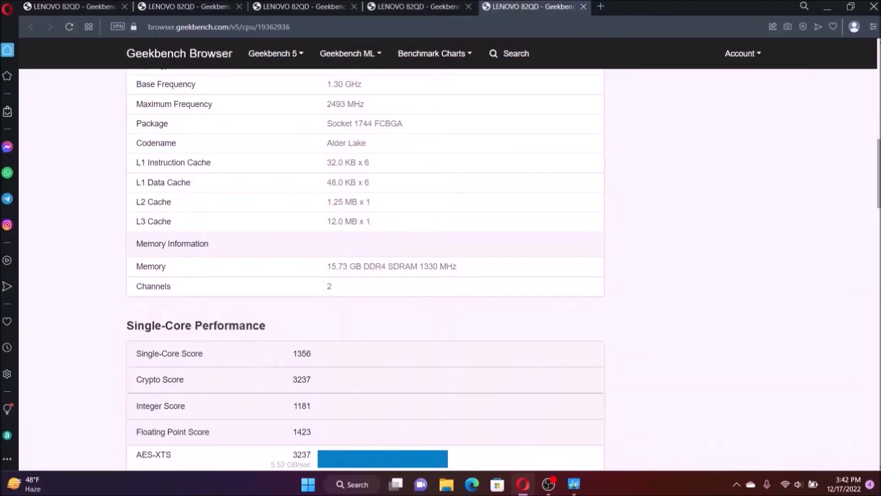
{"action": "mouse_move", "coordinate": [486, 289]}
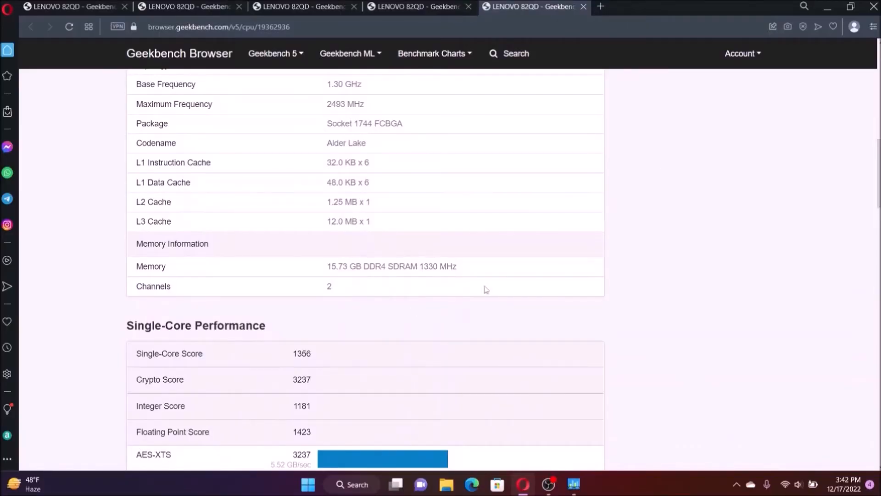
{"action": "mouse_move", "coordinate": [340, 282]}
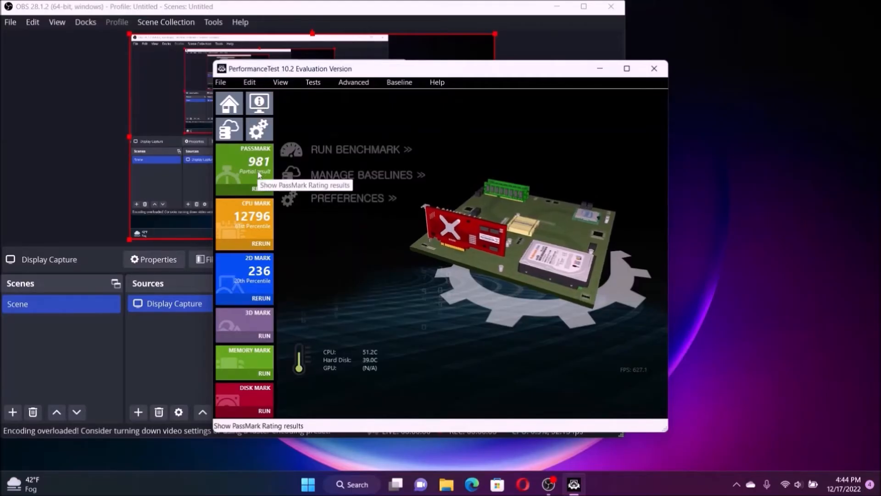
Rerun all PassMark tests for a 2340.8 rating without submitting a baseline
{"action": "left_click", "coordinate": [244, 165]}
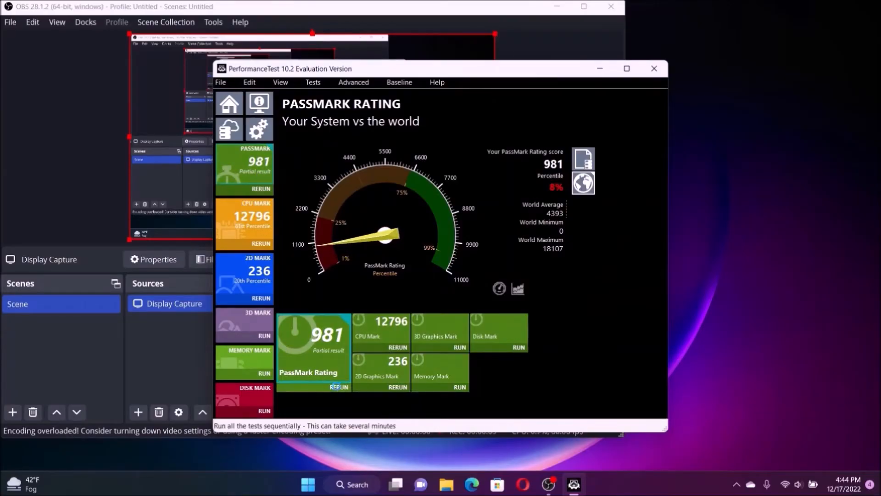
{"action": "left_click", "coordinate": [339, 387]}
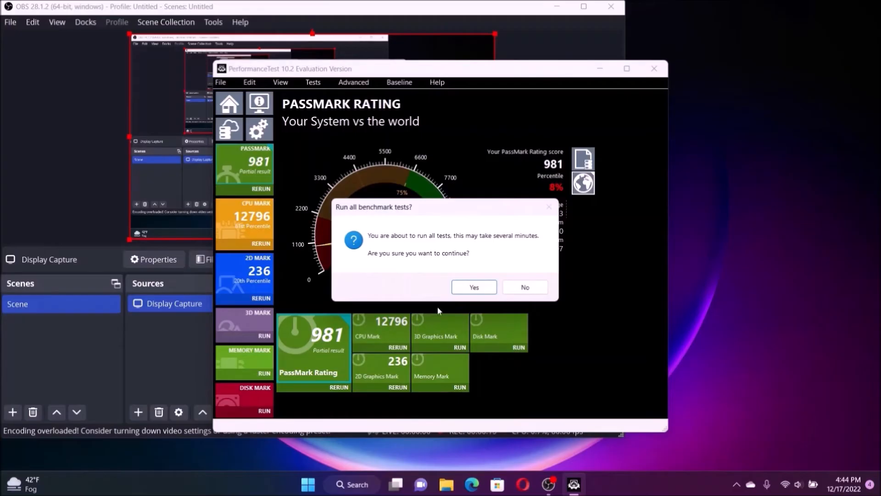
{"action": "left_click", "coordinate": [474, 287]}
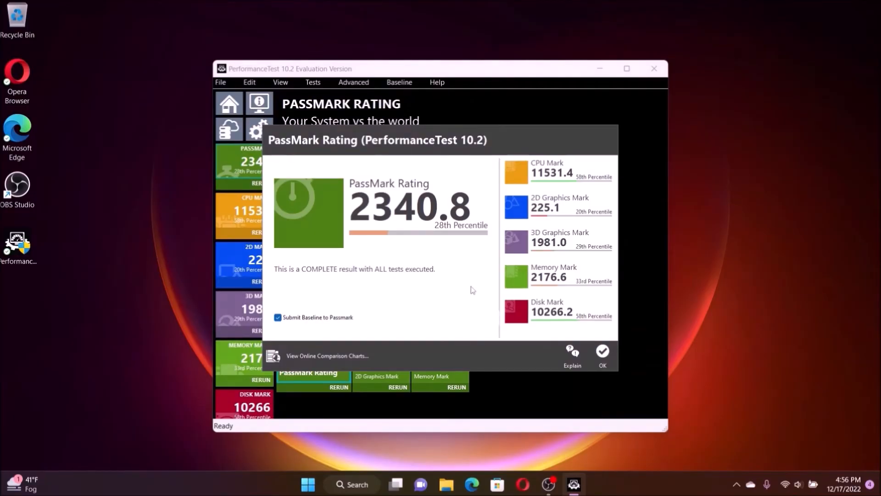
{"action": "mouse_move", "coordinate": [545, 252]}
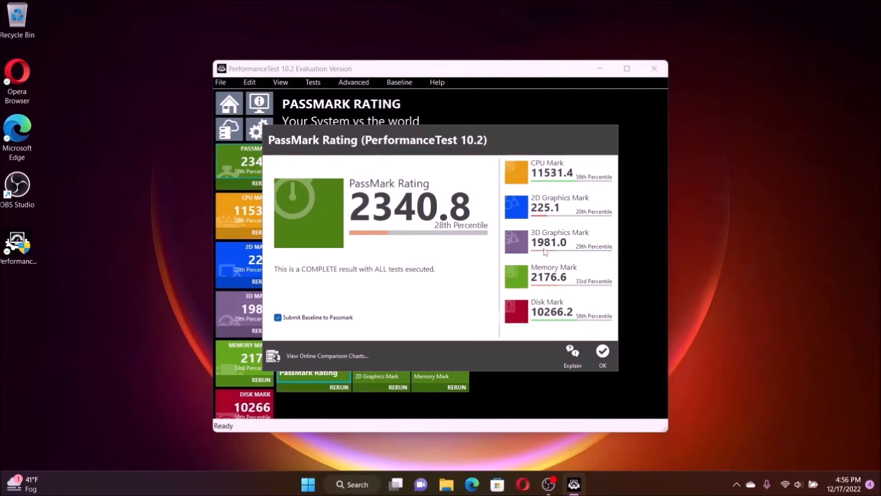
{"action": "mouse_move", "coordinate": [591, 339]}
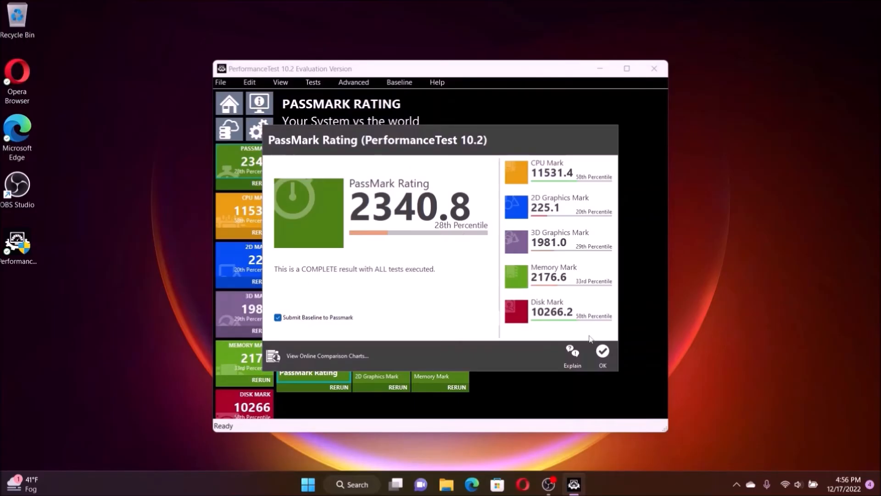
{"action": "left_click", "coordinate": [277, 317]}
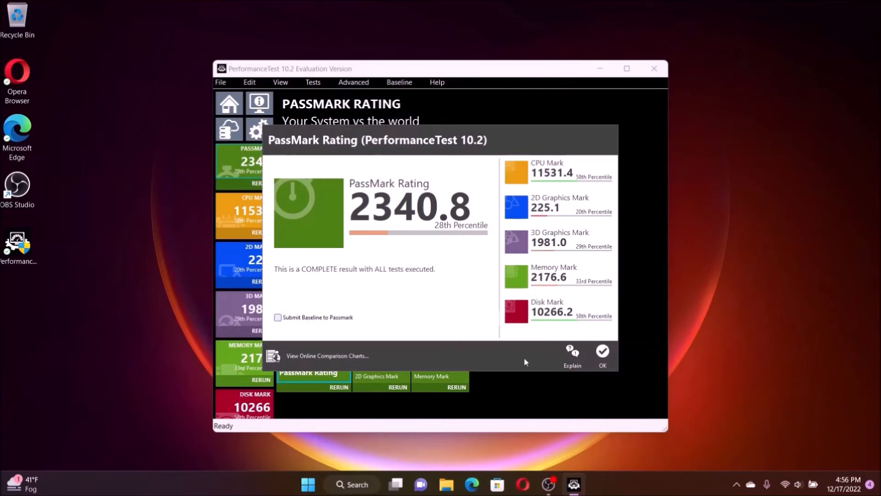
{"action": "left_click", "coordinate": [602, 352]}
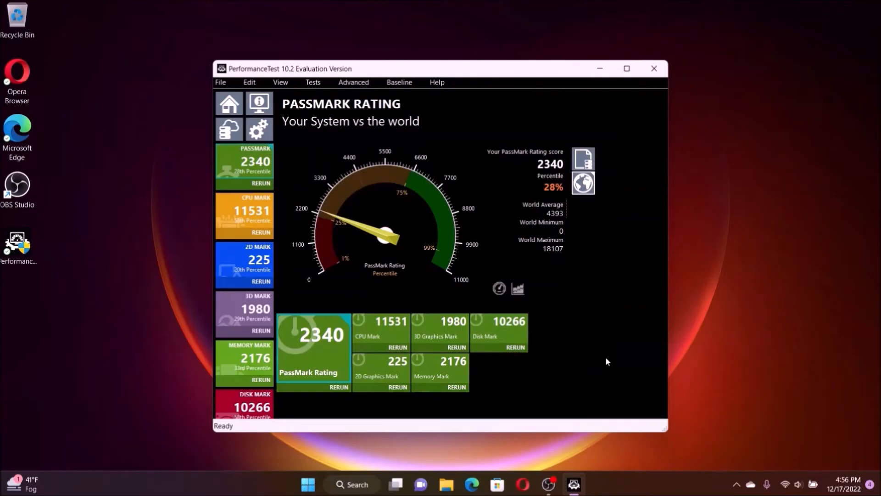
{"action": "mouse_move", "coordinate": [605, 348]}
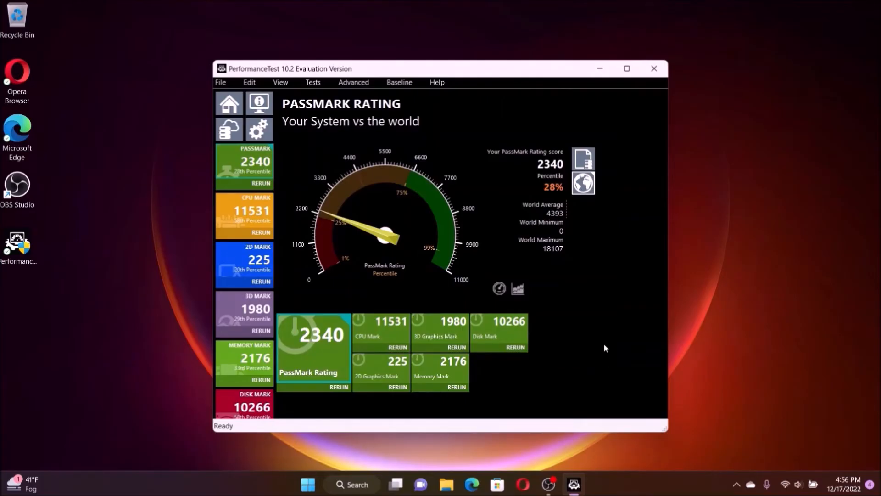